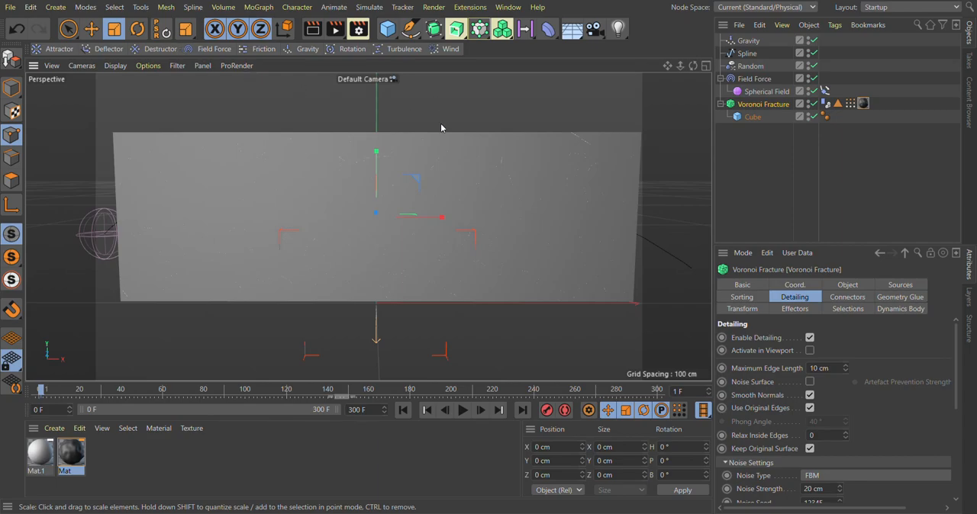
mouse_move(525, 175)
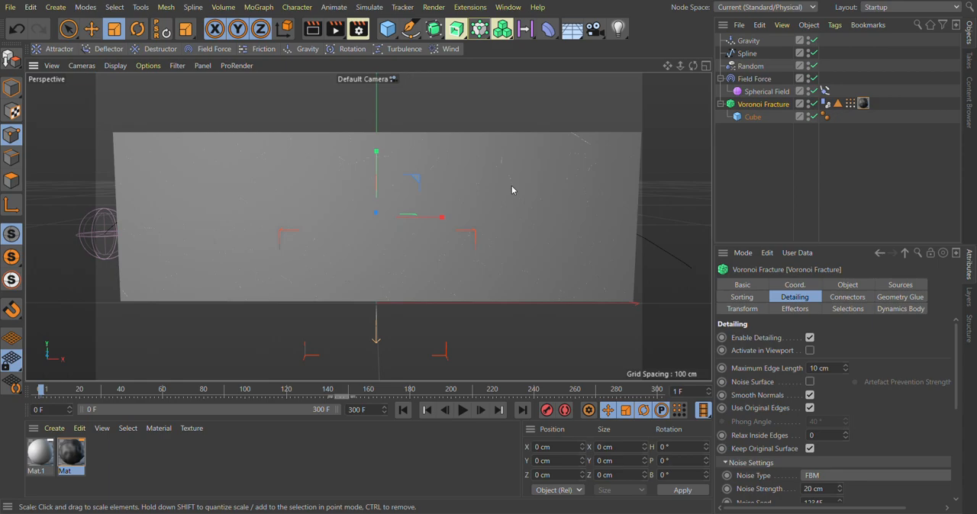
mouse_move(458, 348)
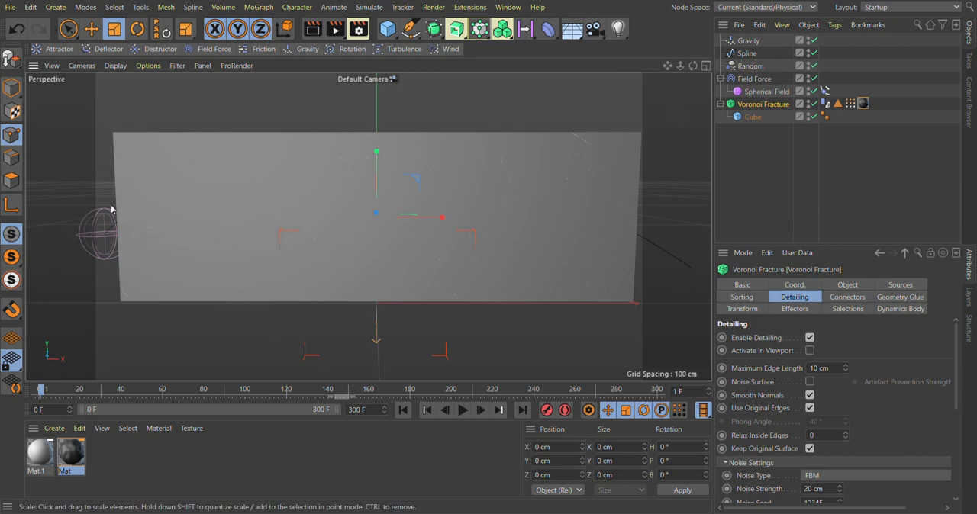
mouse_move(295, 351)
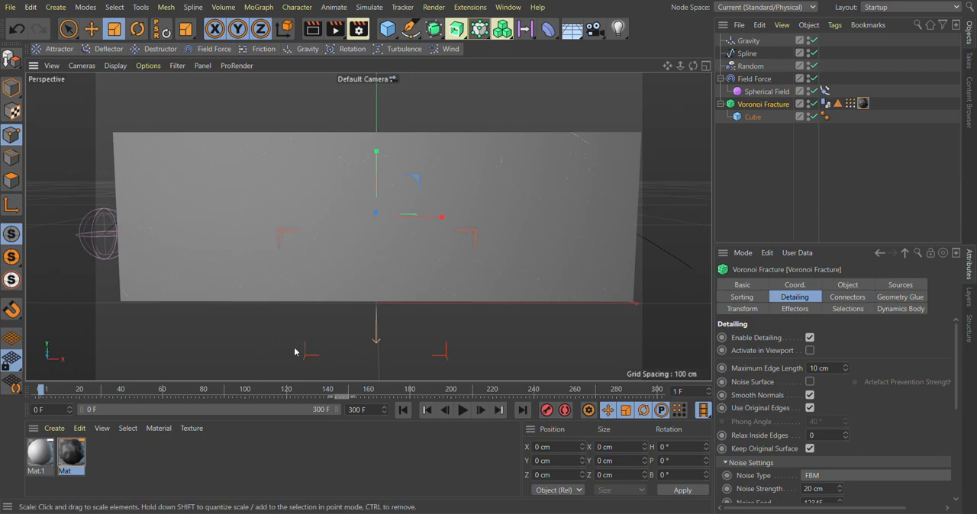
- Play the completed Voronoi fracture animation, with pieces breaking off near the left sphere
click(462, 410)
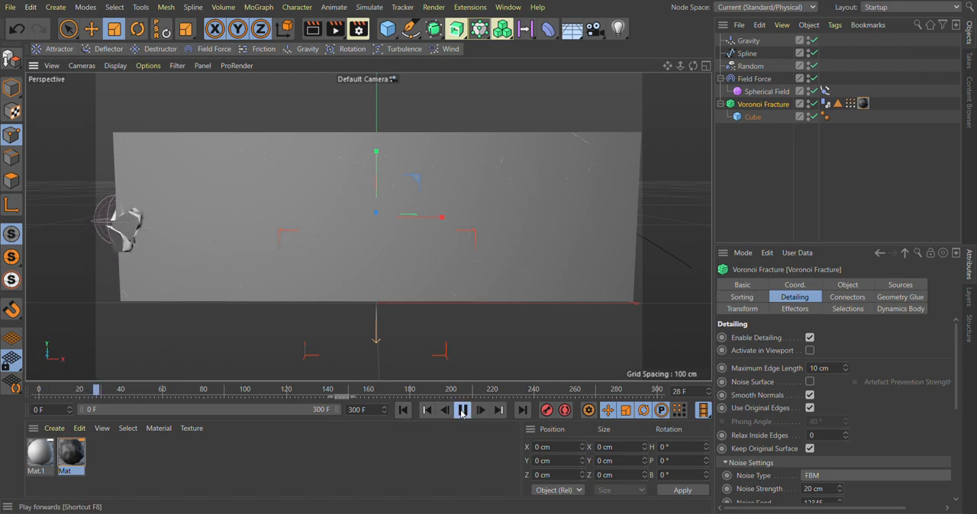
- Start a new empty project with a 90-frame timeline
click(462, 411)
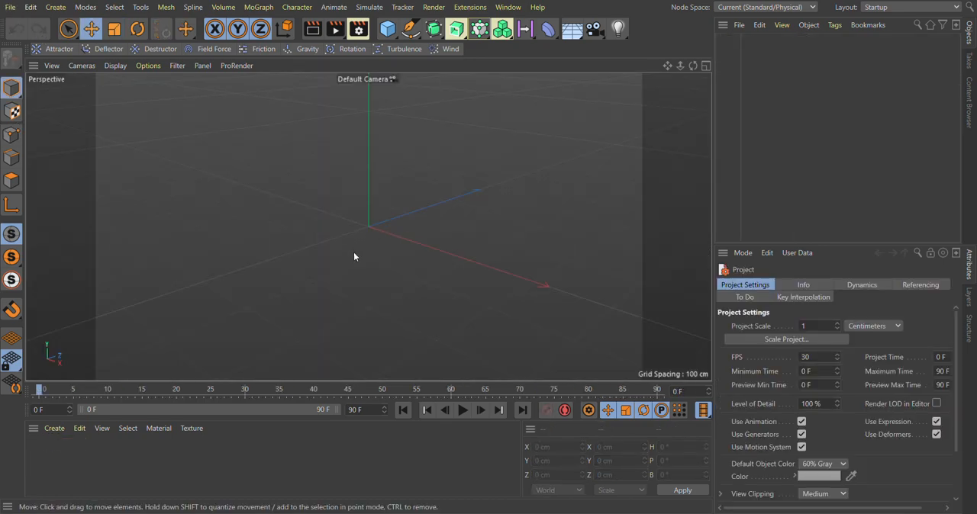
- Add a cube and stretch it into a thin wall about 623 × 200 × 10 cm
click(387, 29)
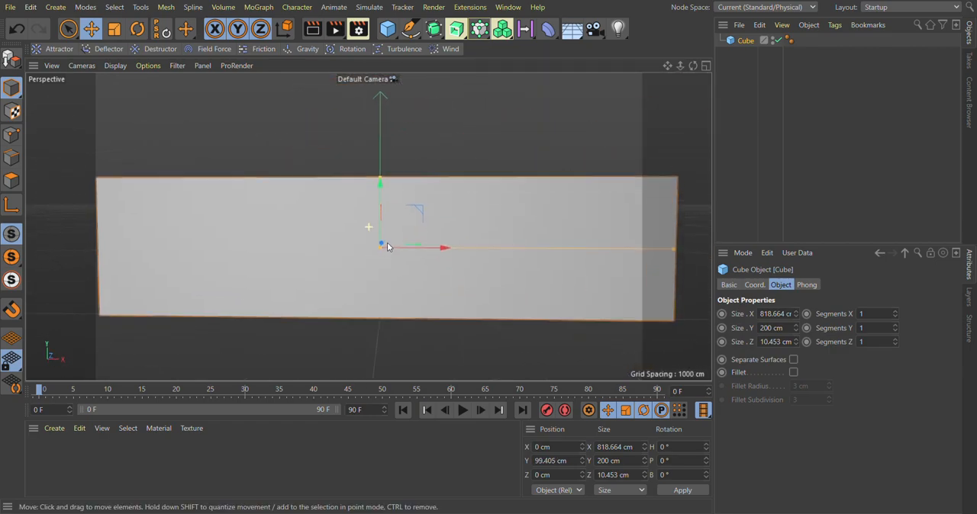
drag(445, 247, 445, 230)
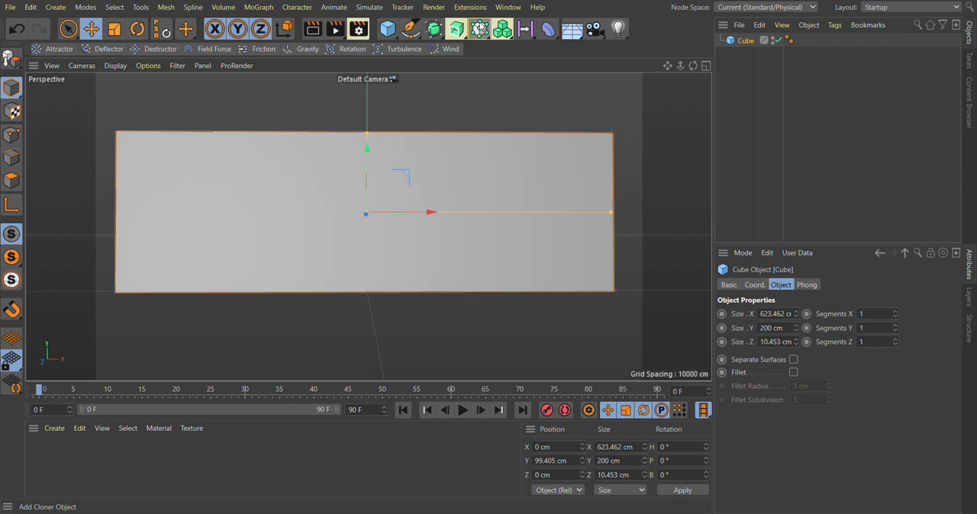
mouse_move(494, 47)
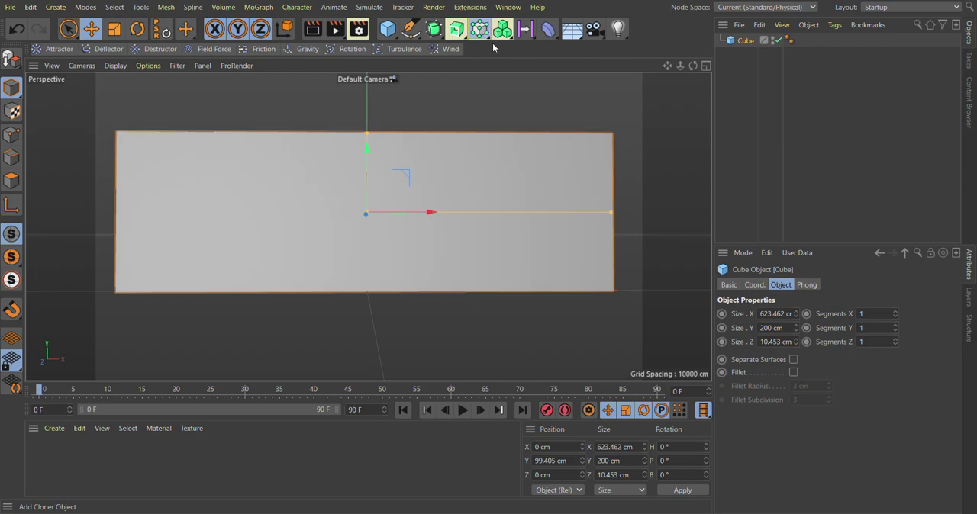
- Put the wall under a Voronoi Fracture and set the Point Generator amount to 900
click(464, 28)
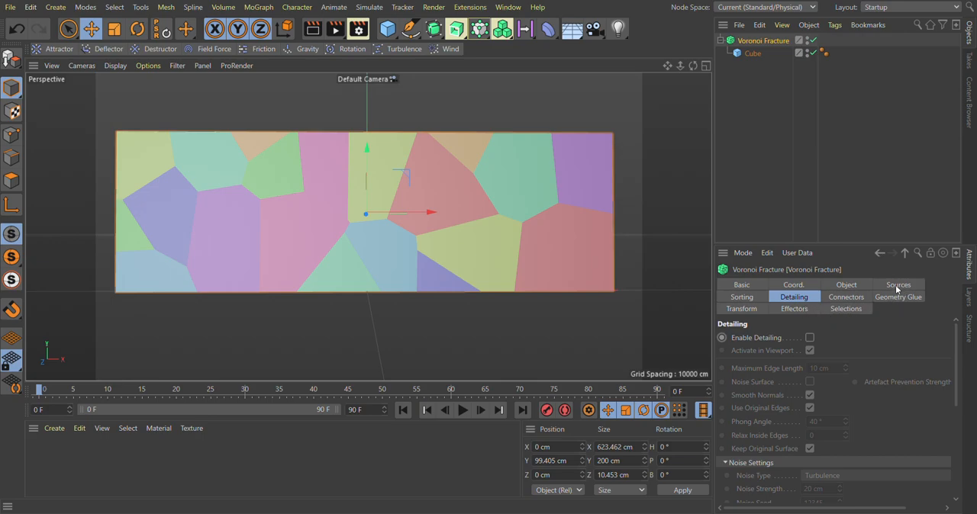
click(897, 285)
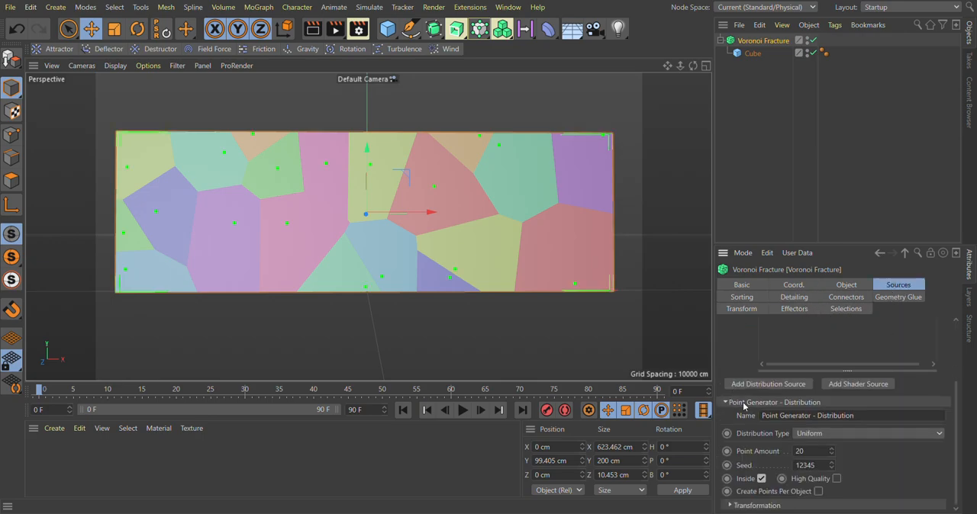
click(813, 452)
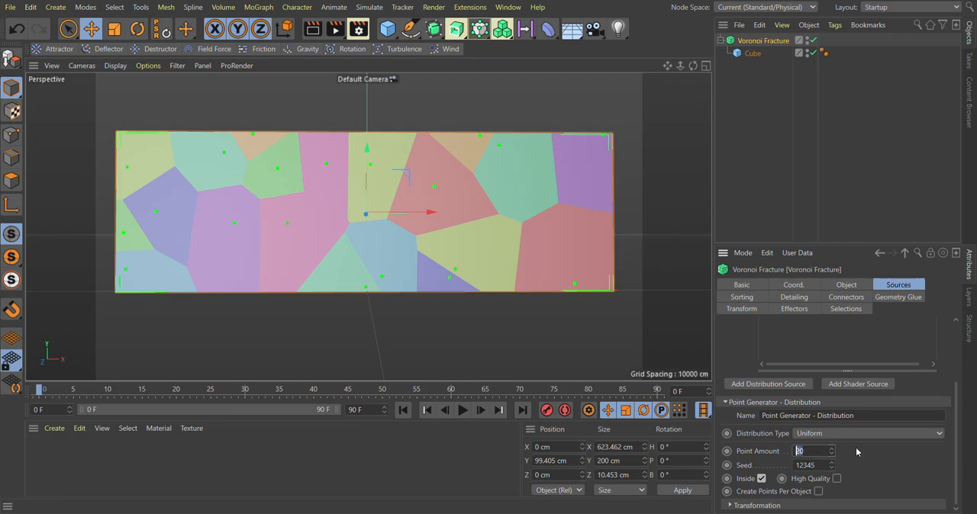
text(900)
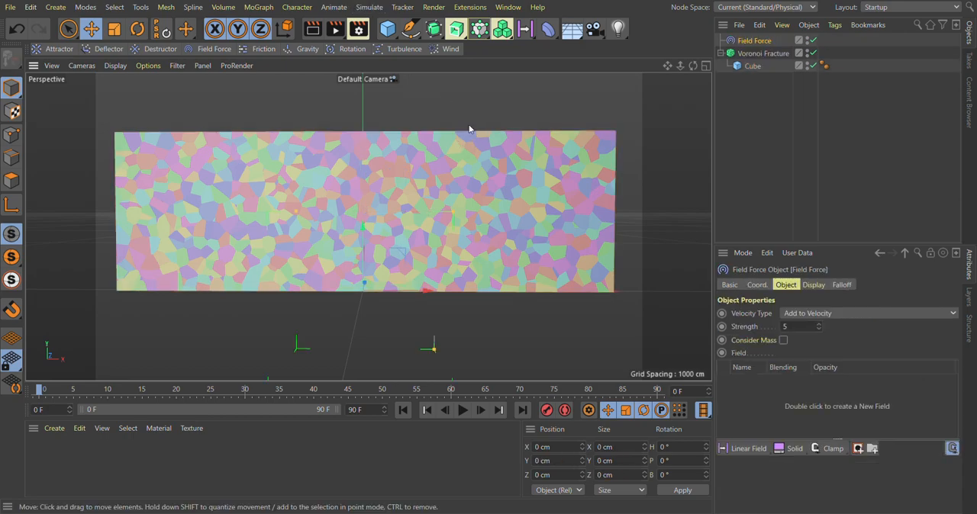
- Link Voronoi Fracture into the Field Force's field list and show its Falloff settings
click(751, 73)
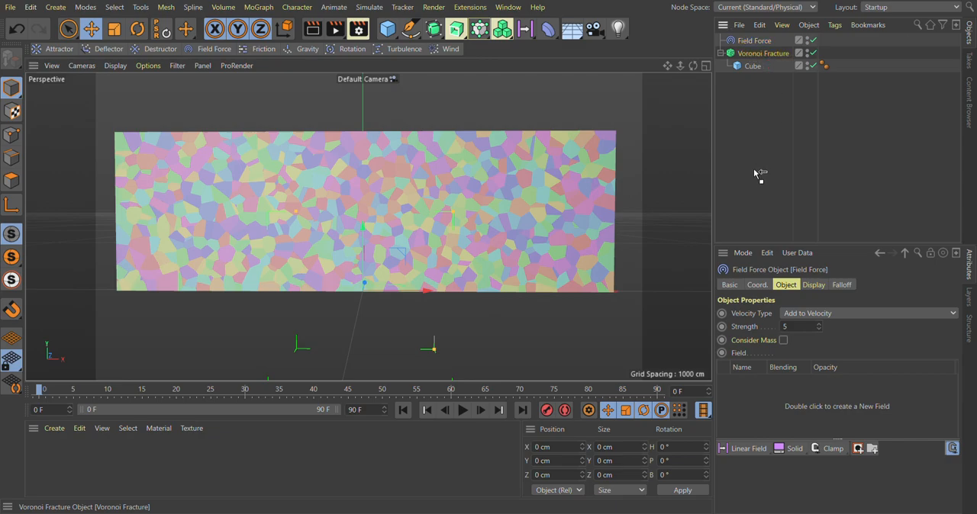
mouse_move(742, 401)
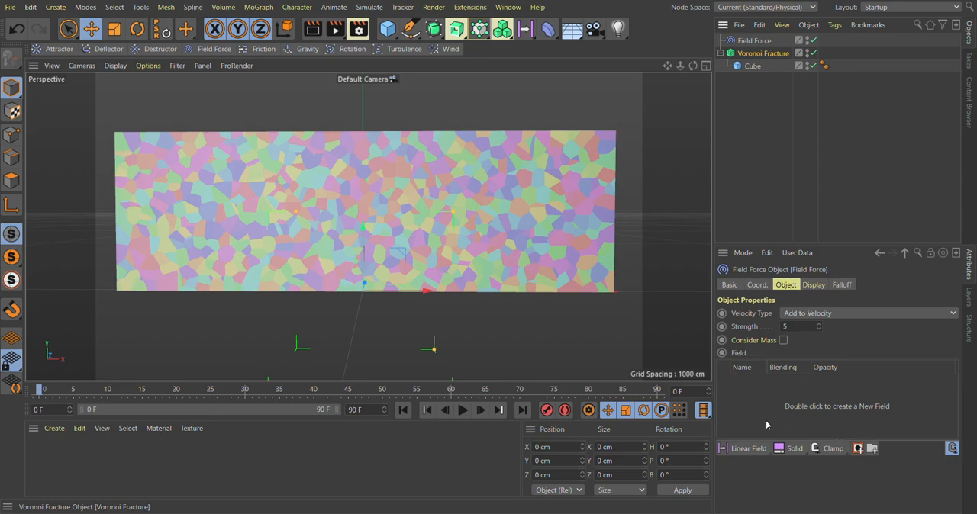
mouse_move(770, 408)
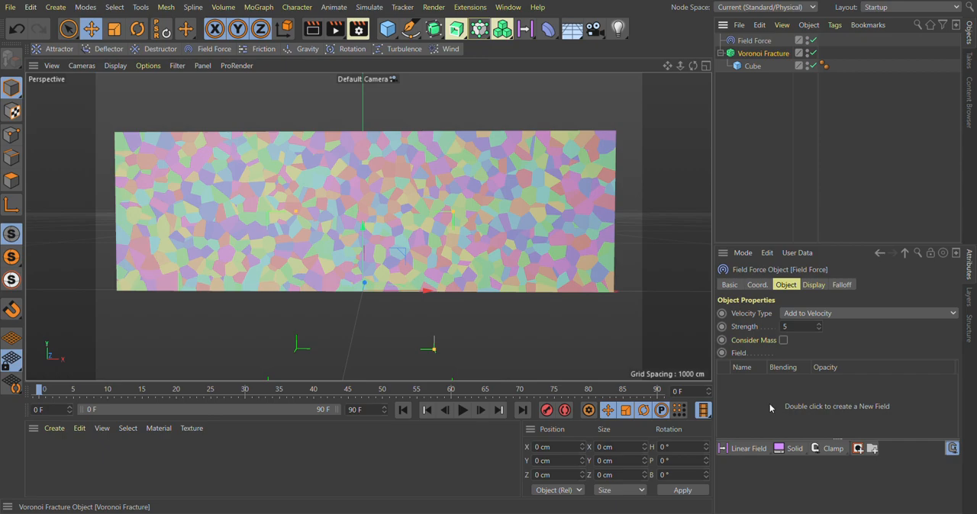
mouse_move(766, 424)
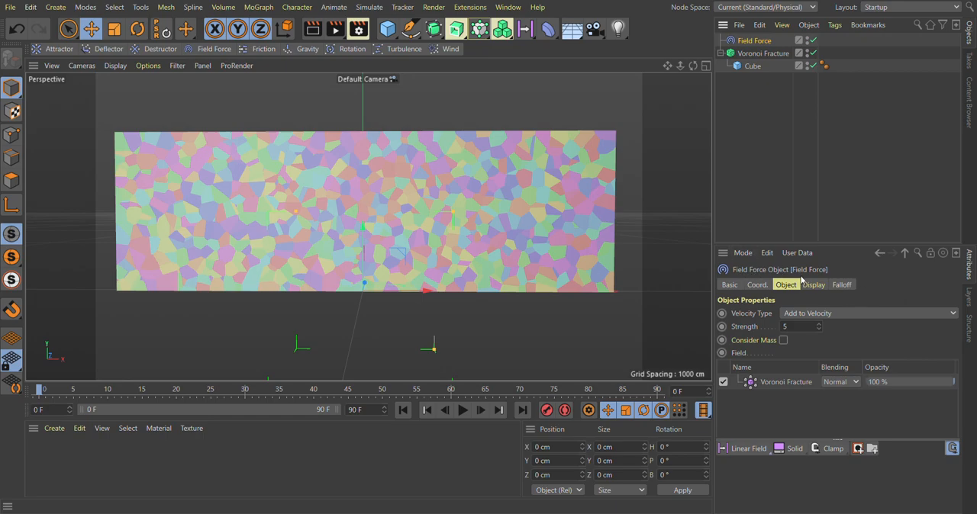
click(842, 284)
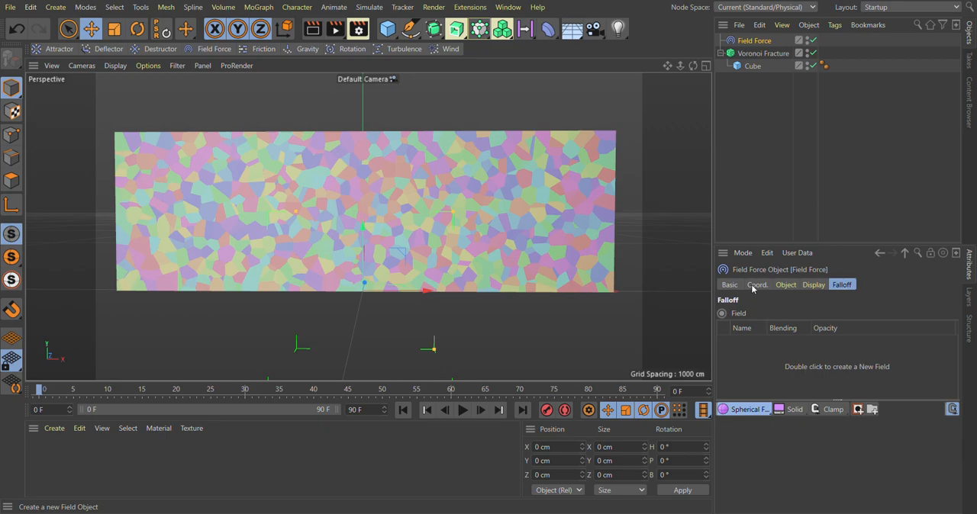
mouse_move(820, 313)
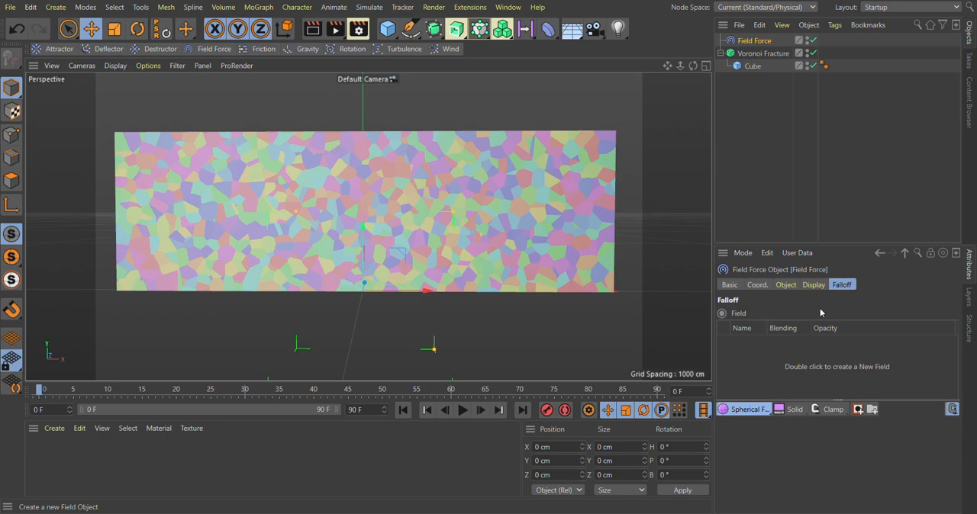
- Create a 36.5 cm Spherical Field under the Field Force near the wall's middle
double_click(837, 366)
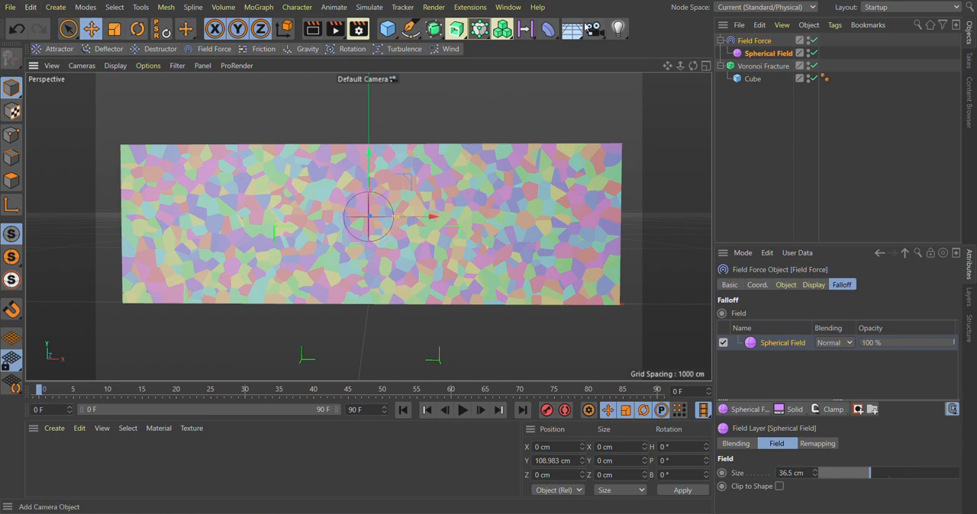
click(763, 67)
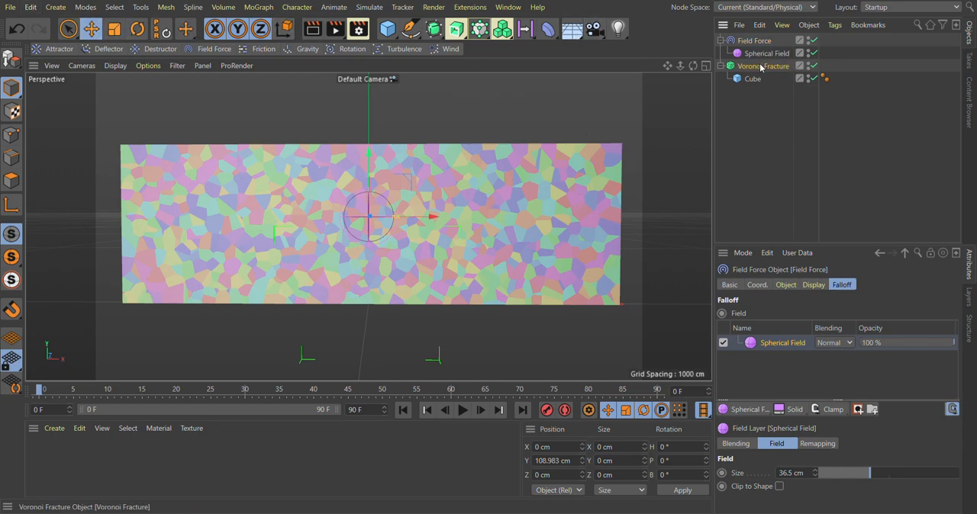
mouse_move(831, 107)
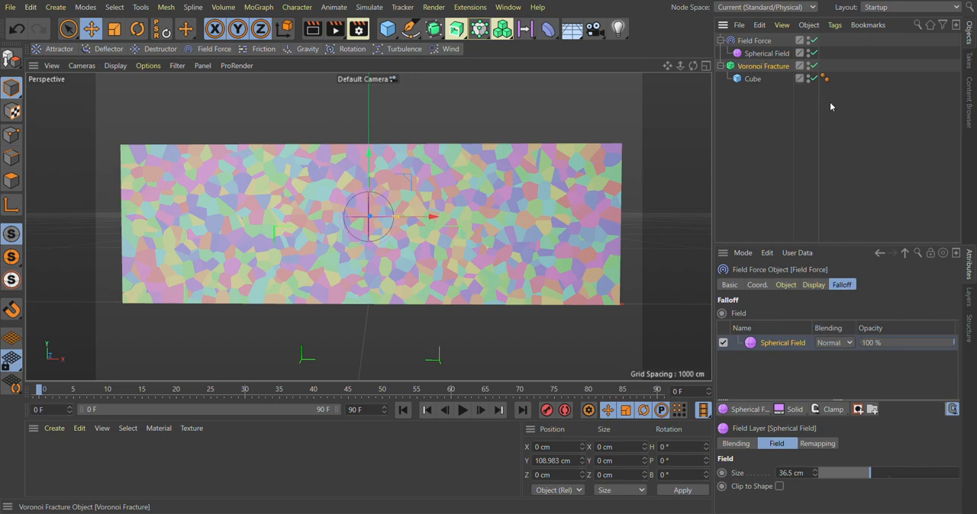
mouse_move(813, 132)
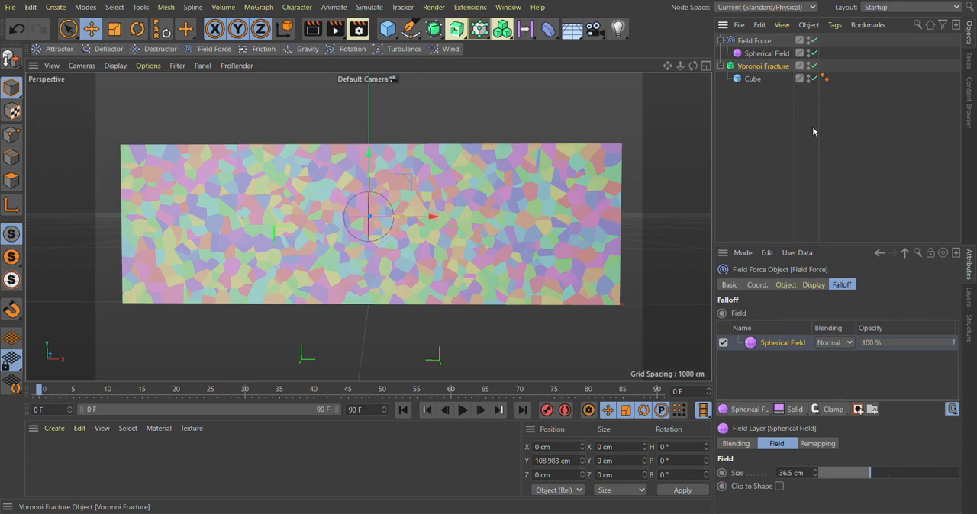
- Tag Voronoi Fracture as a Rigid Body, test playback, and set Trigger to At Velocity Peak
click(763, 66)
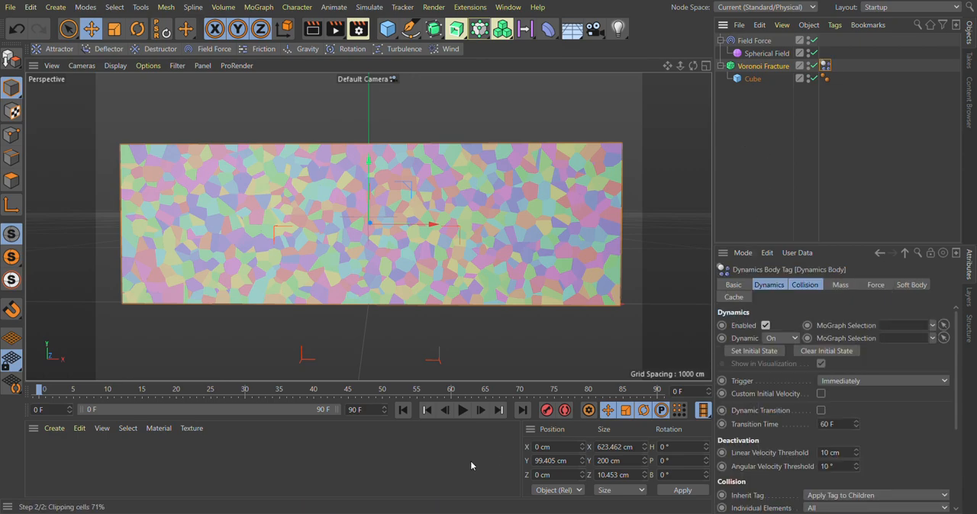
click(462, 410)
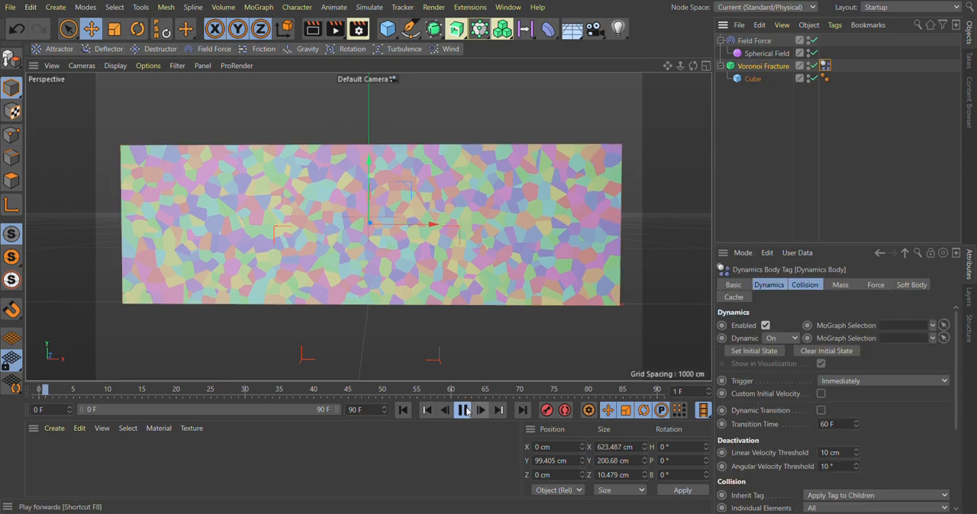
click(462, 410)
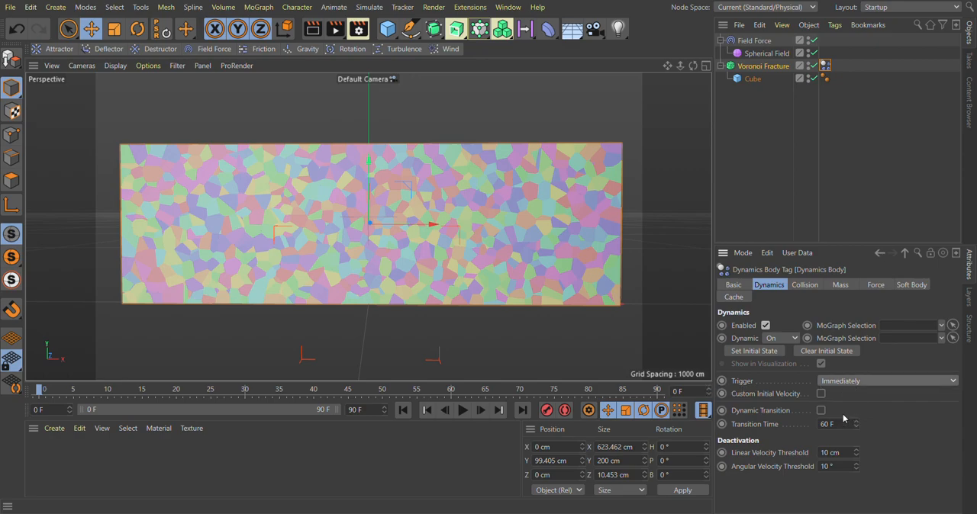
click(886, 381)
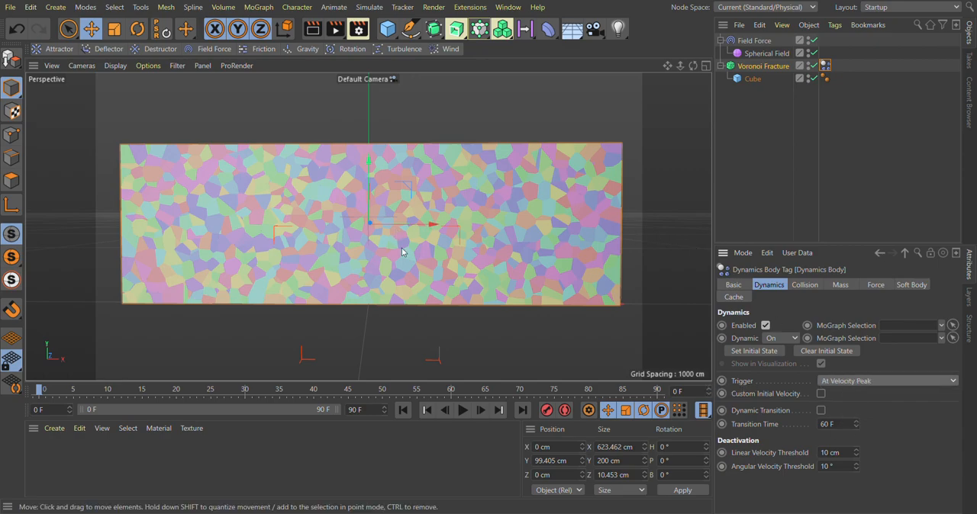
mouse_move(328, 112)
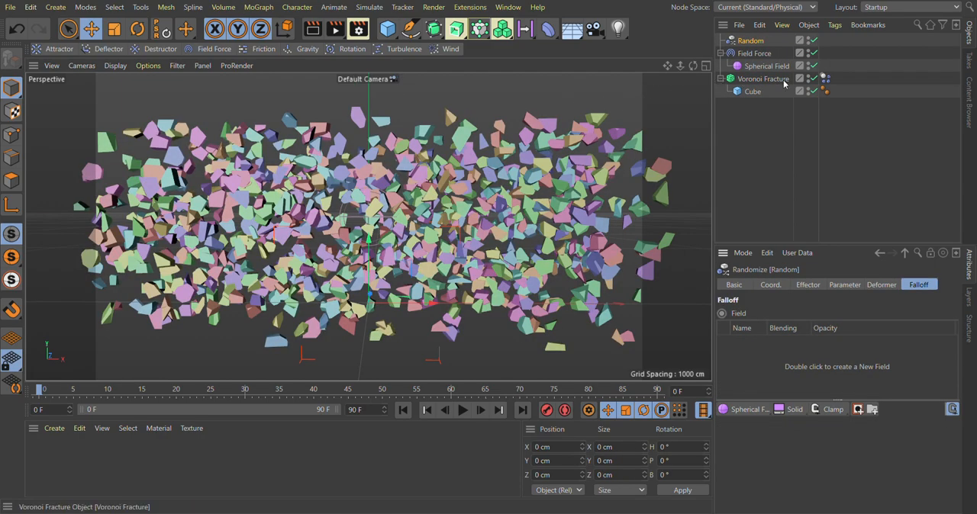
- Add a Random effector to Voronoi Fracture, scattering its pieces into a loose cloud
click(766, 66)
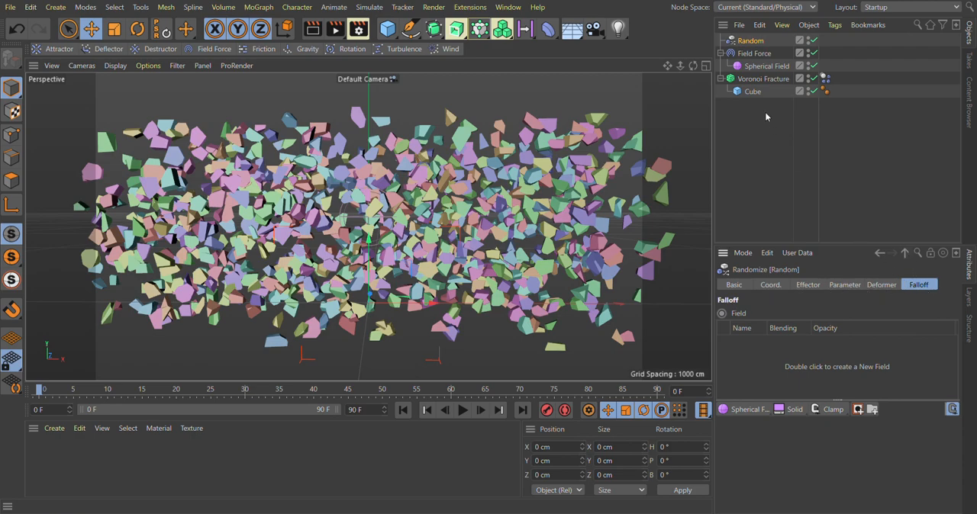
- Assign the Spherical Field to the Random effector's falloff field list
click(766, 66)
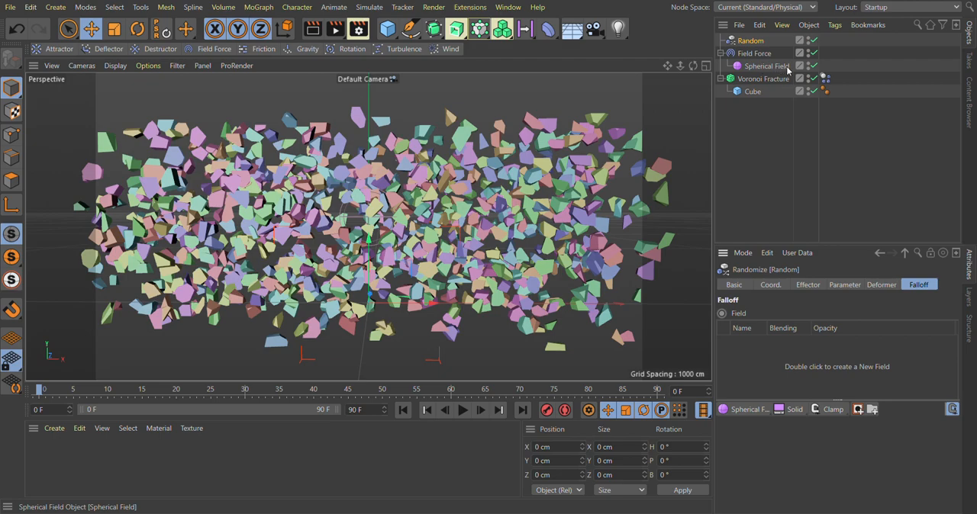
click(754, 54)
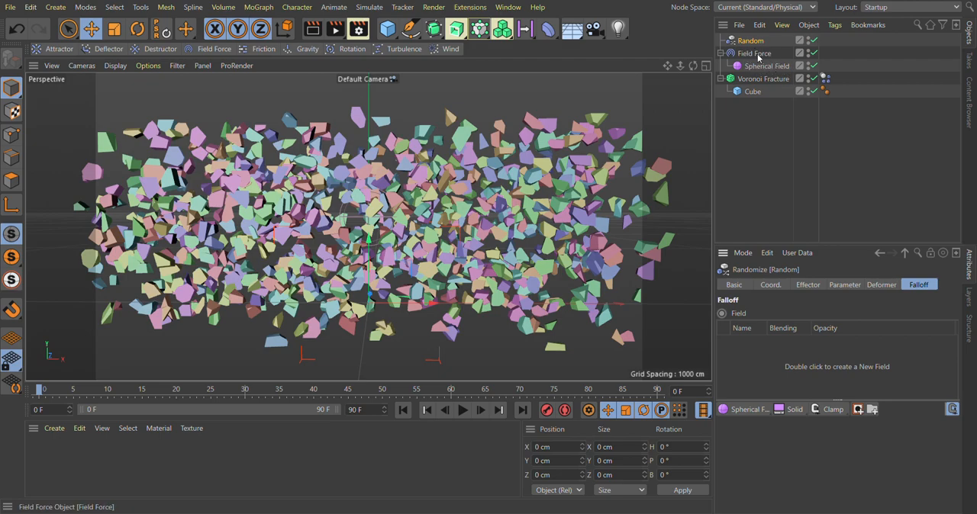
click(765, 66)
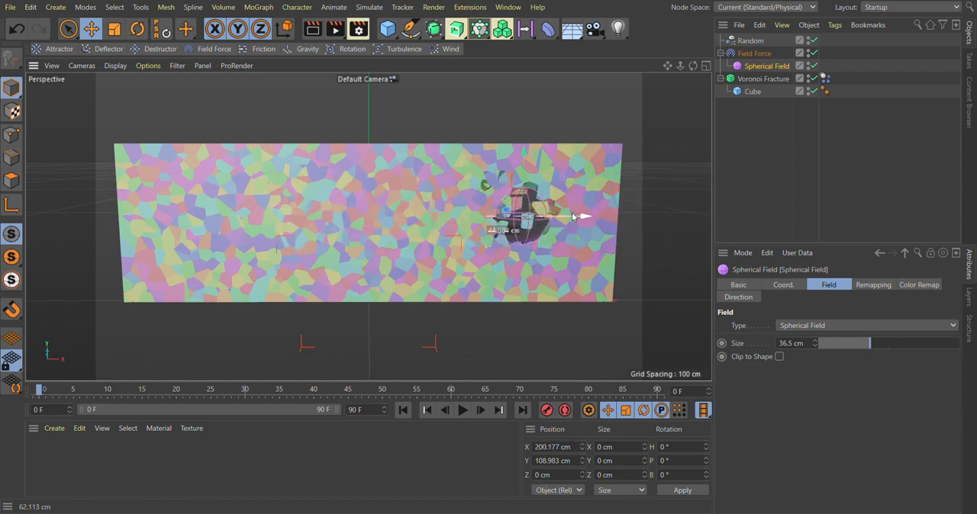
- Keyframe the Spherical Field moving from beside the wall's left side to its right edge
drag(580, 218, 633, 220)
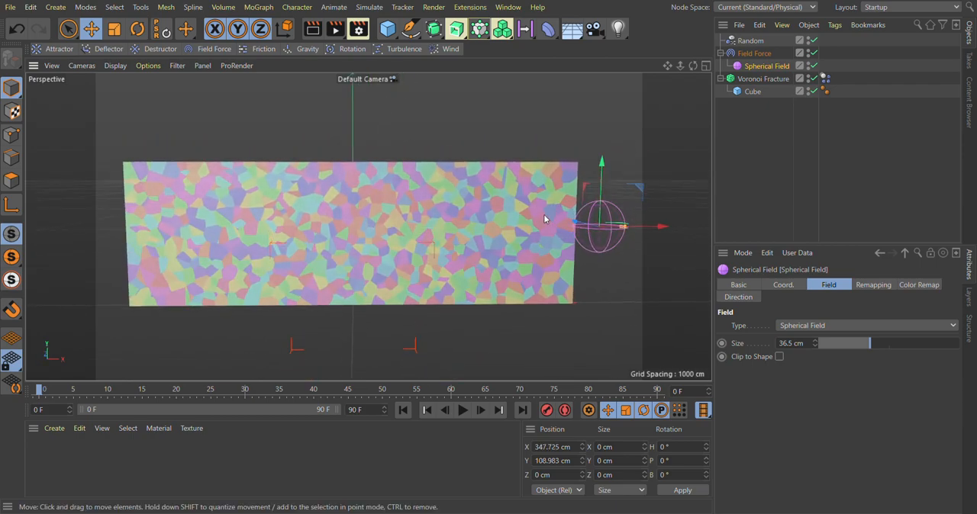
drag(621, 227, 103, 227)
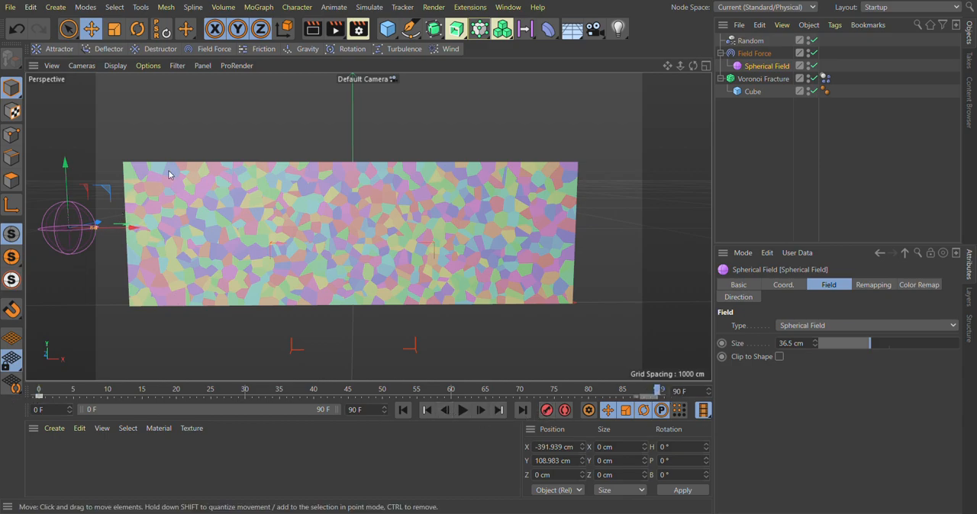
drag(68, 225, 633, 225)
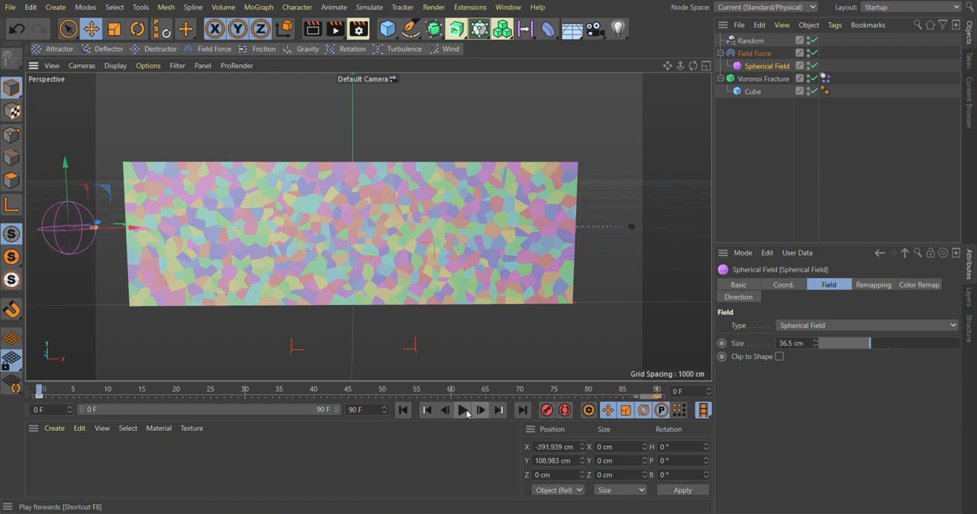
- Play the animation to watch the field tear a horizontal gap through the wall
click(462, 409)
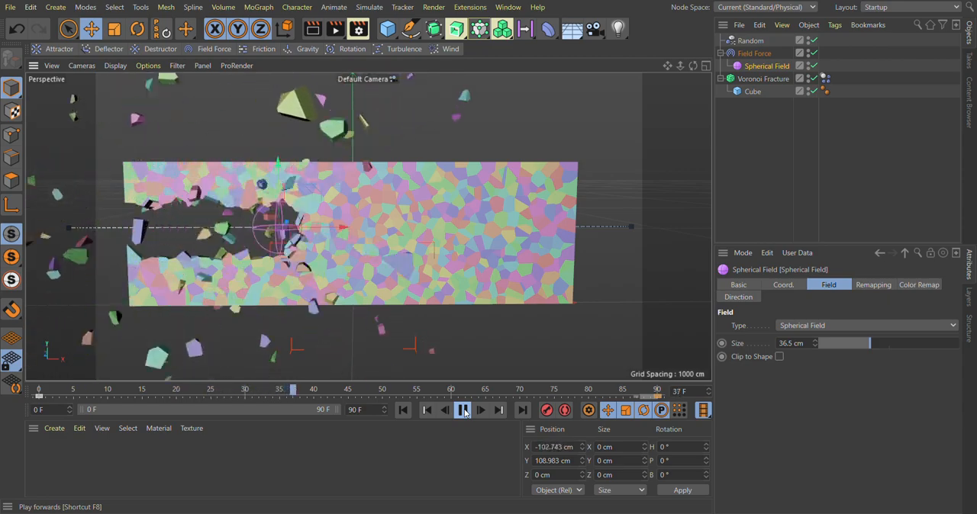
click(462, 410)
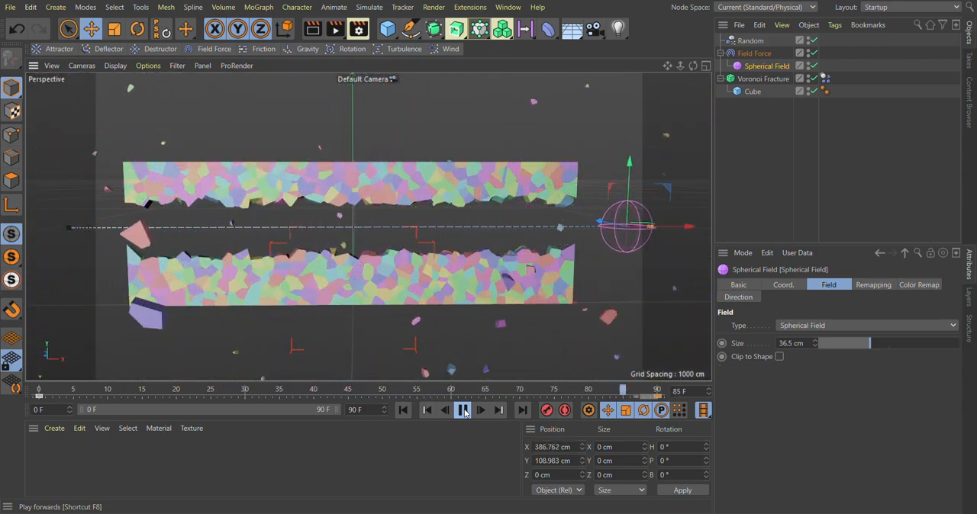
click(461, 410)
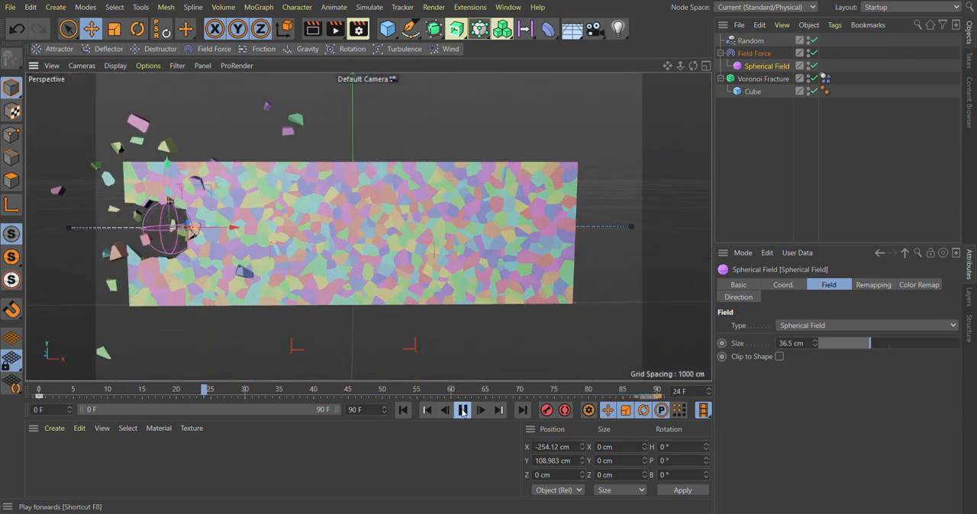
click(460, 410)
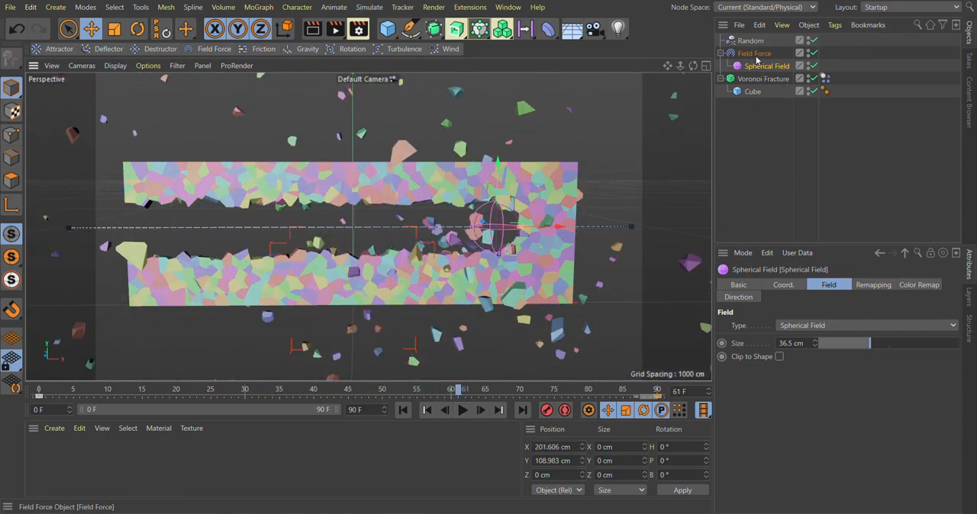
- Select the Field Force object and start playback of the blast animation
click(753, 53)
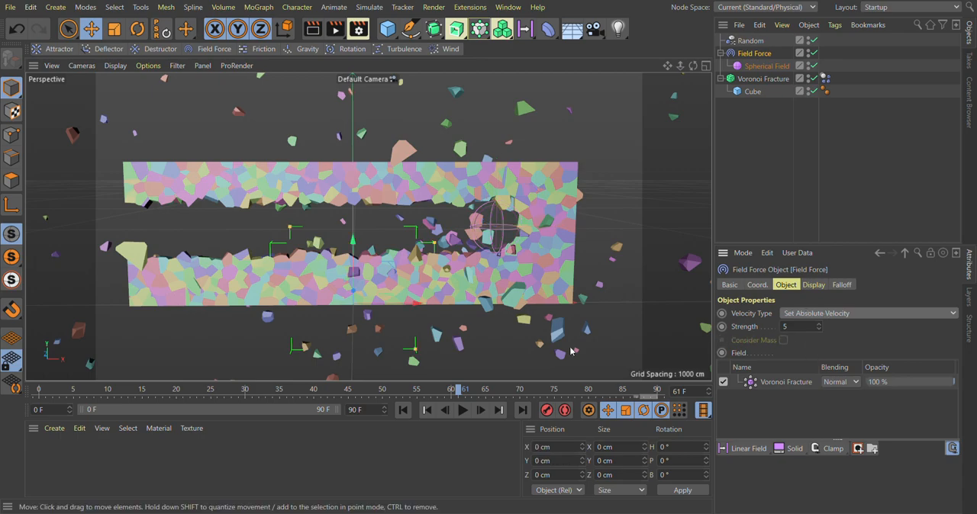
click(462, 410)
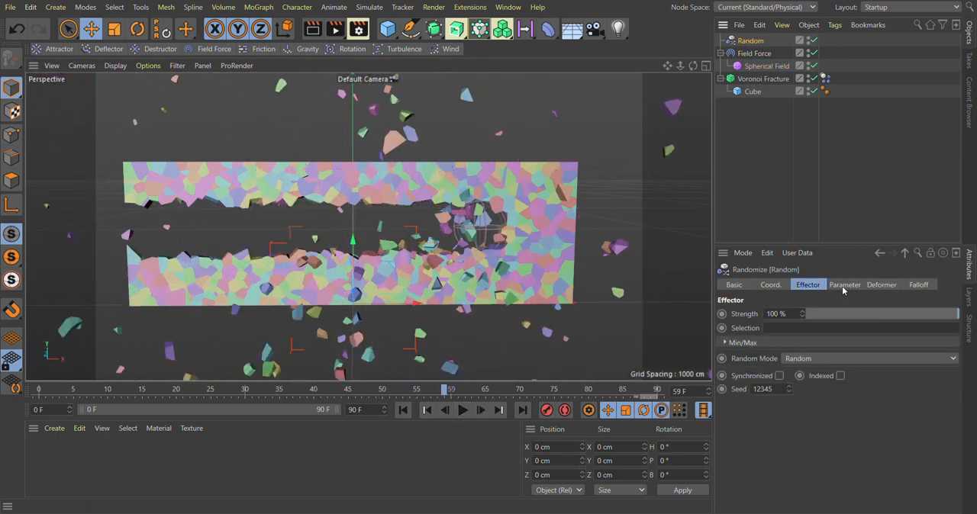
- Set the Random effector's P.Y offset to 5 cm and replay the animation
click(844, 284)
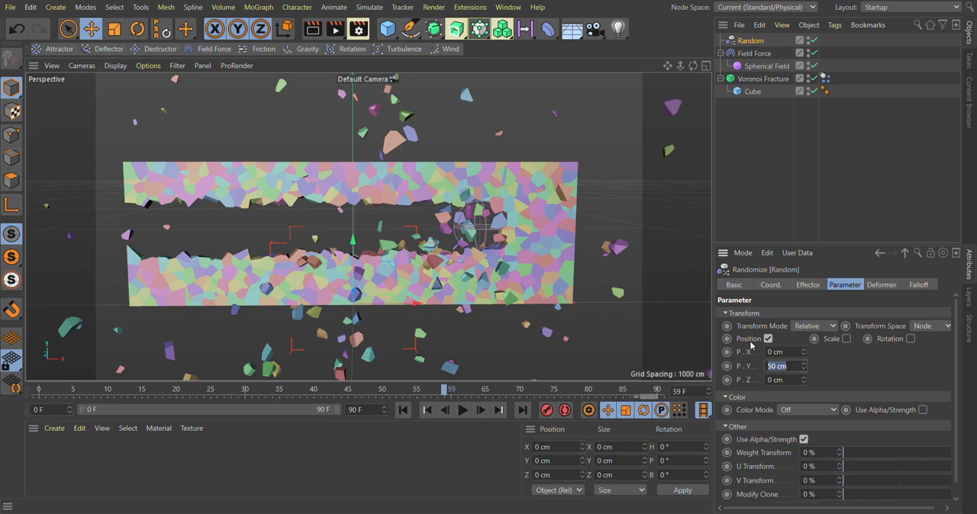
text(5 cm)
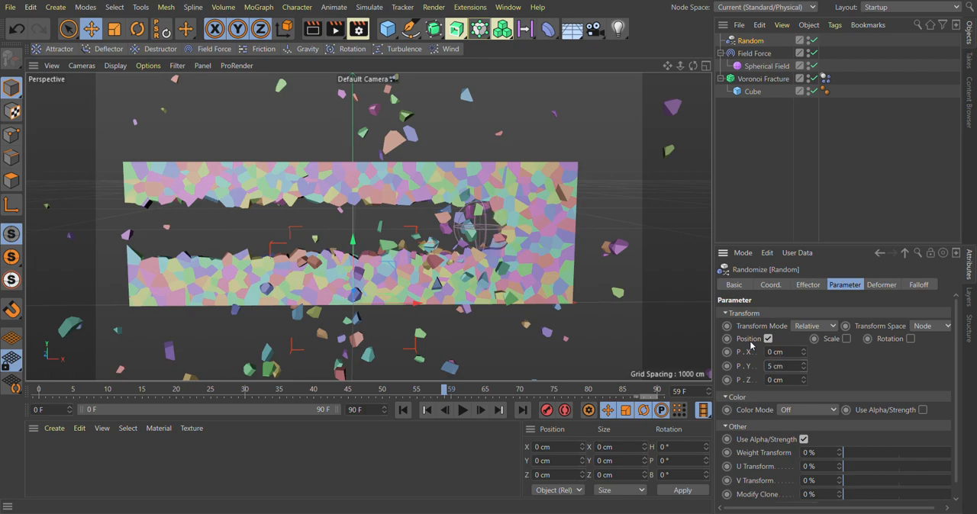
click(460, 411)
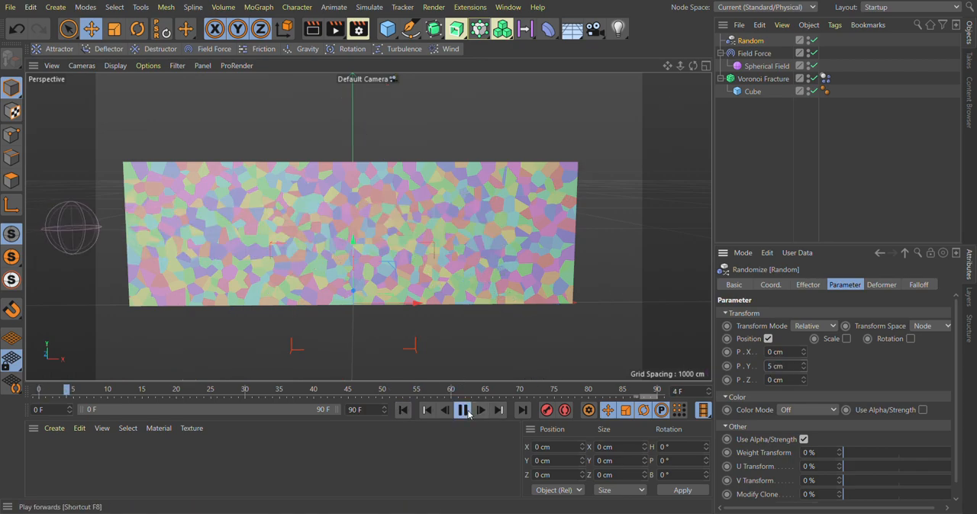
click(460, 411)
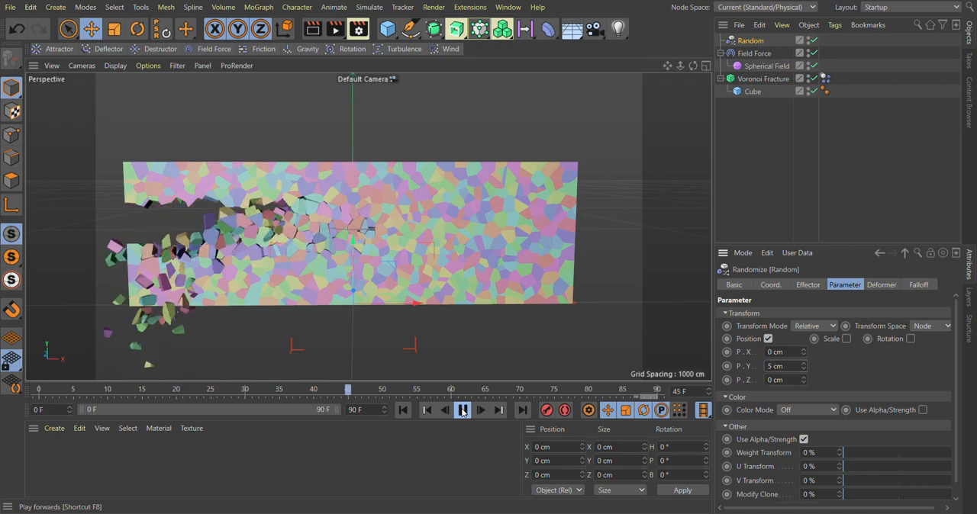
click(460, 410)
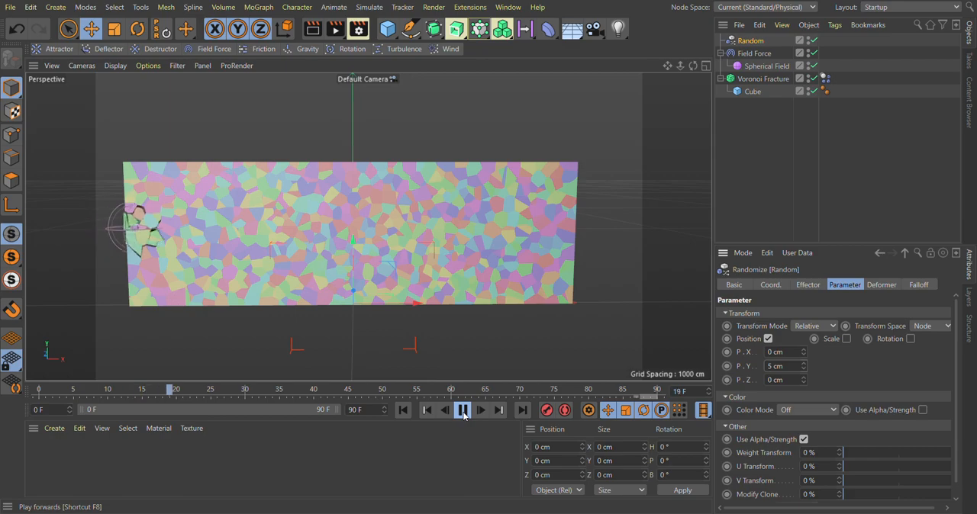
click(461, 410)
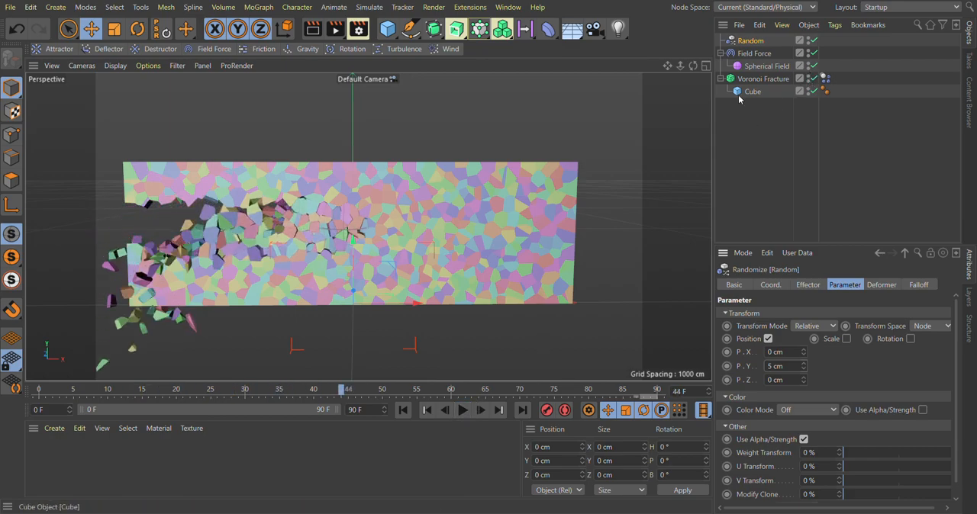
click(755, 54)
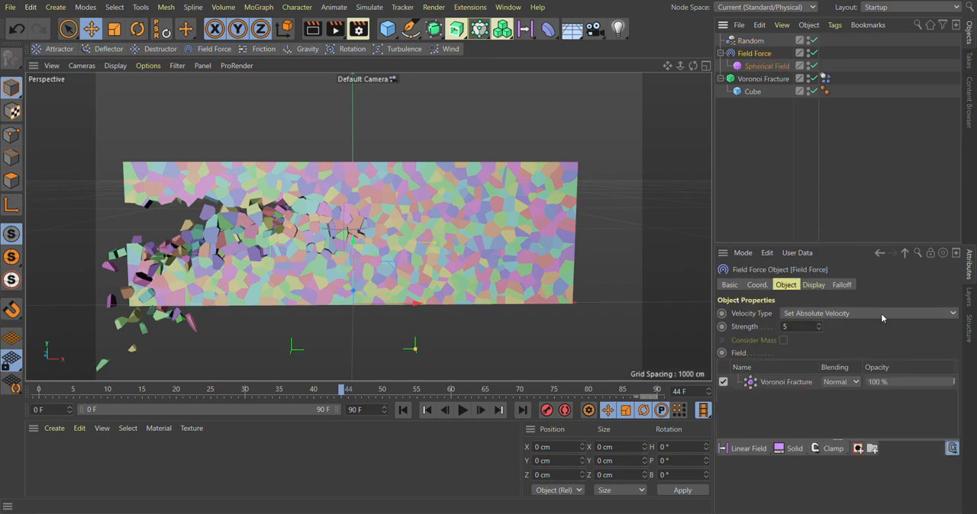
- Disable the Spherical Field layer and scale the Torus Field down to fit the wall
click(840, 285)
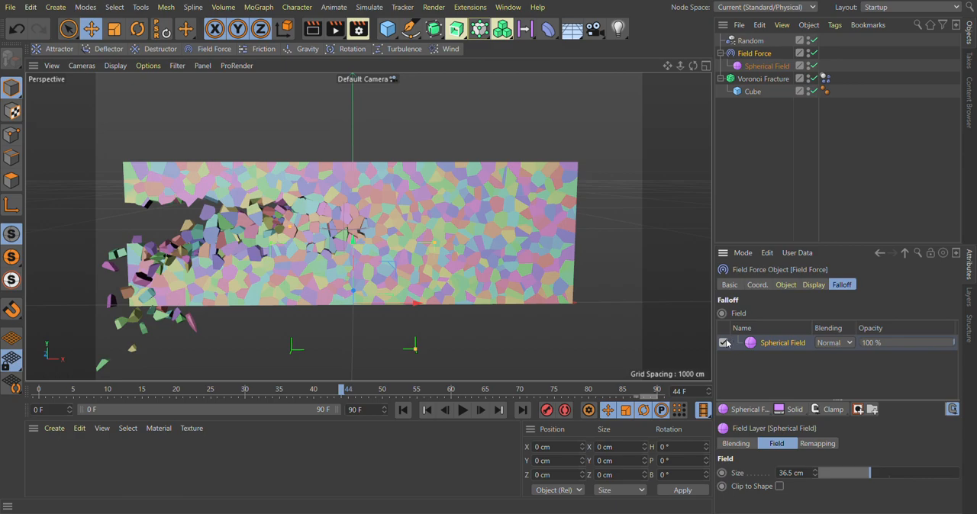
click(723, 343)
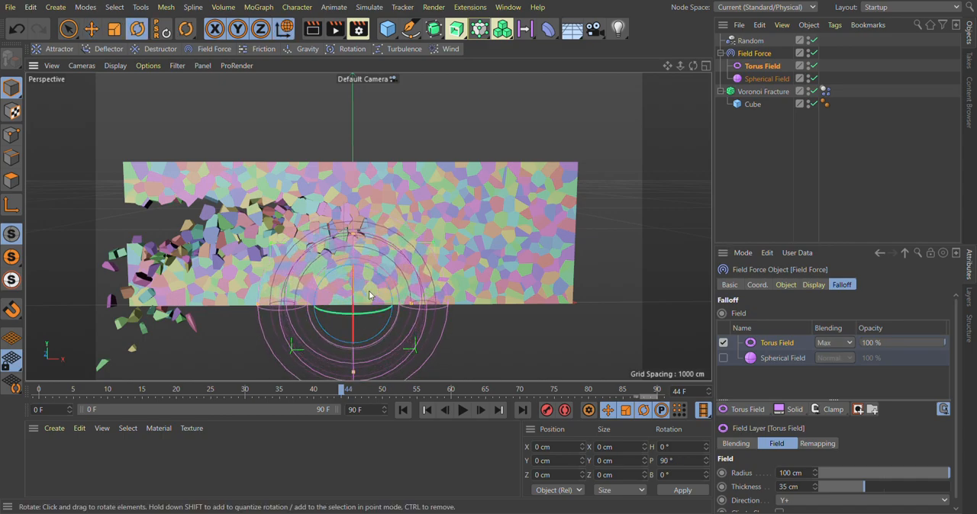
drag(370, 296, 323, 345)
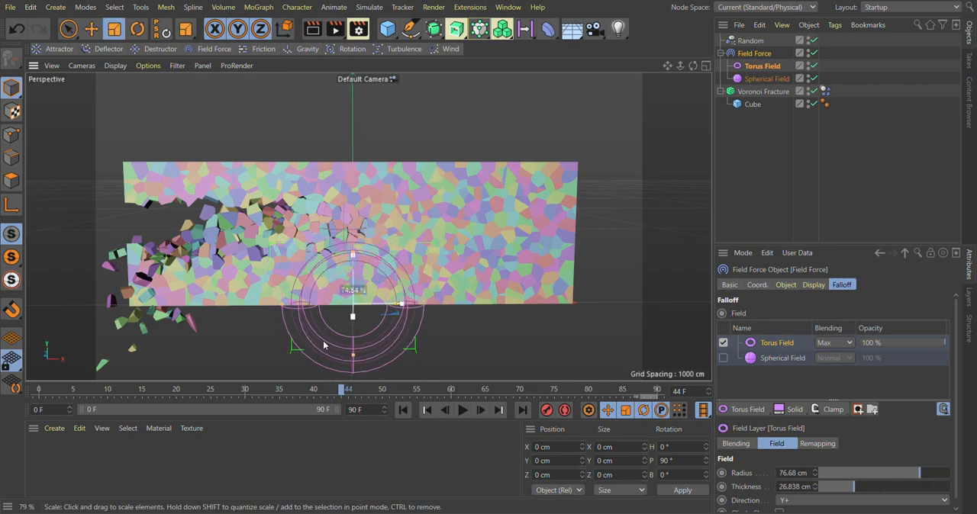
drag(351, 315, 351, 225)
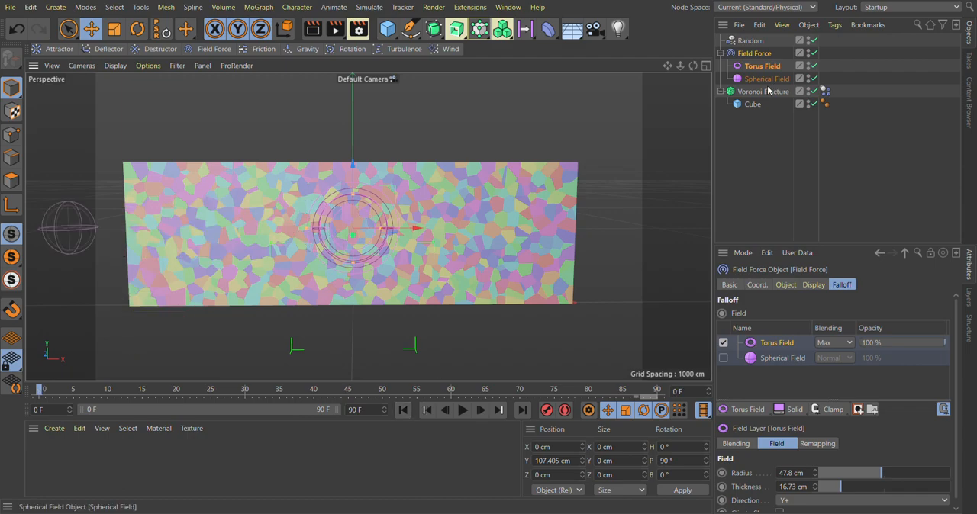
- Turn off Random's Spherical Field, place the Torus Field past the wall's left edge, and replay
click(743, 41)
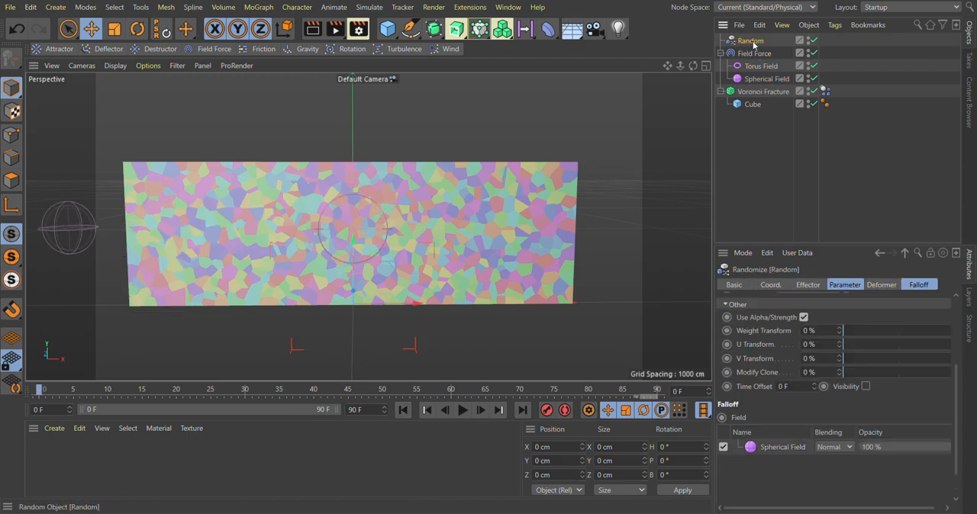
click(919, 284)
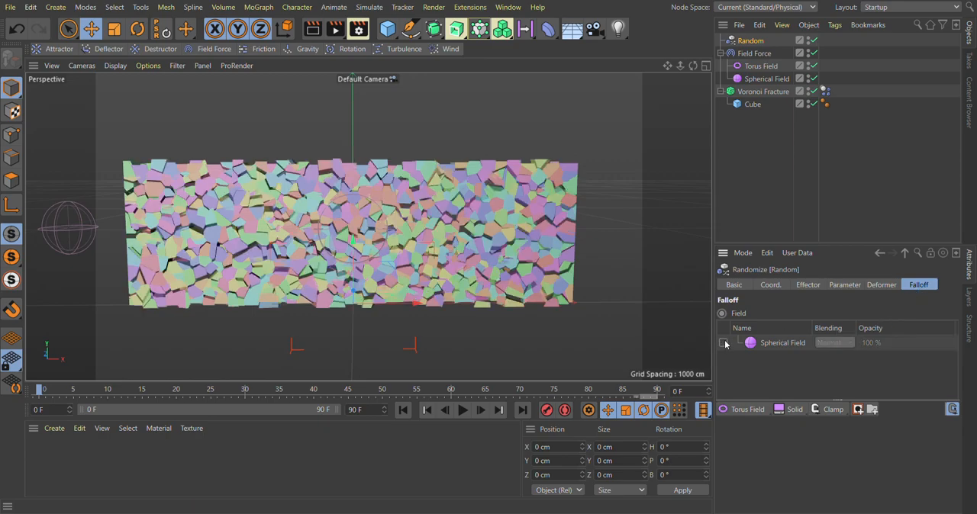
click(756, 65)
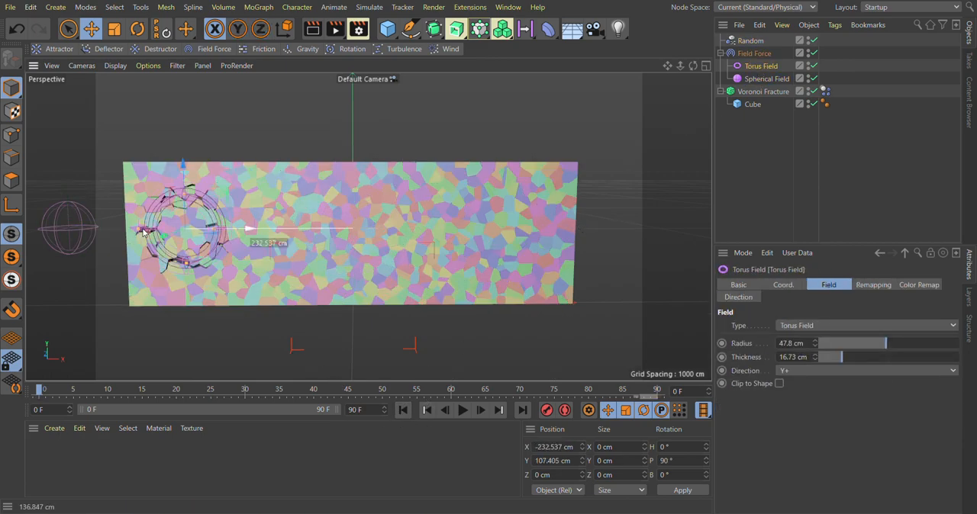
click(461, 411)
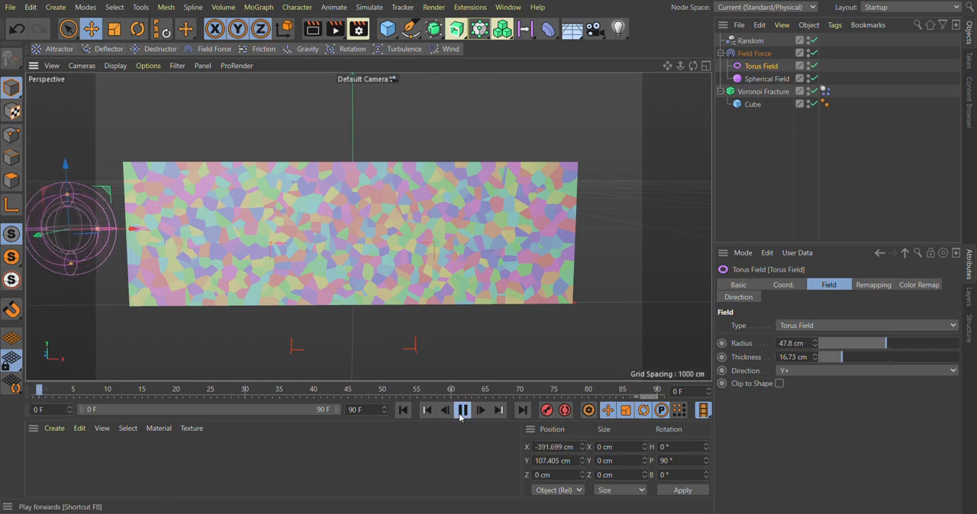